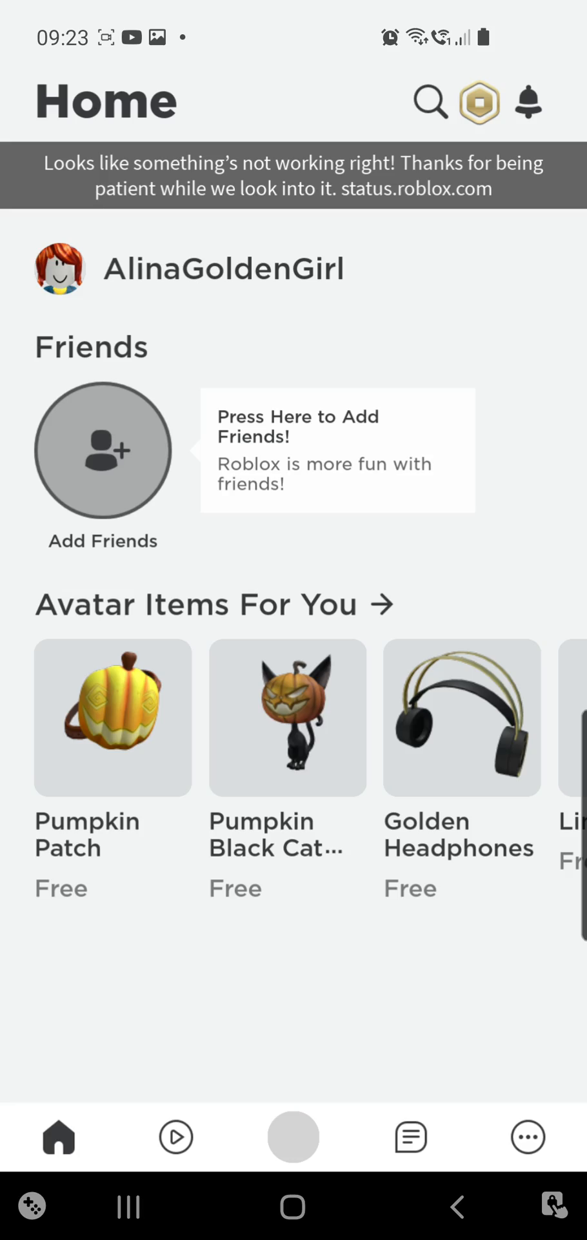
# Leave Roblox with the Home key to return to the phone
pyautogui.press('HOME')
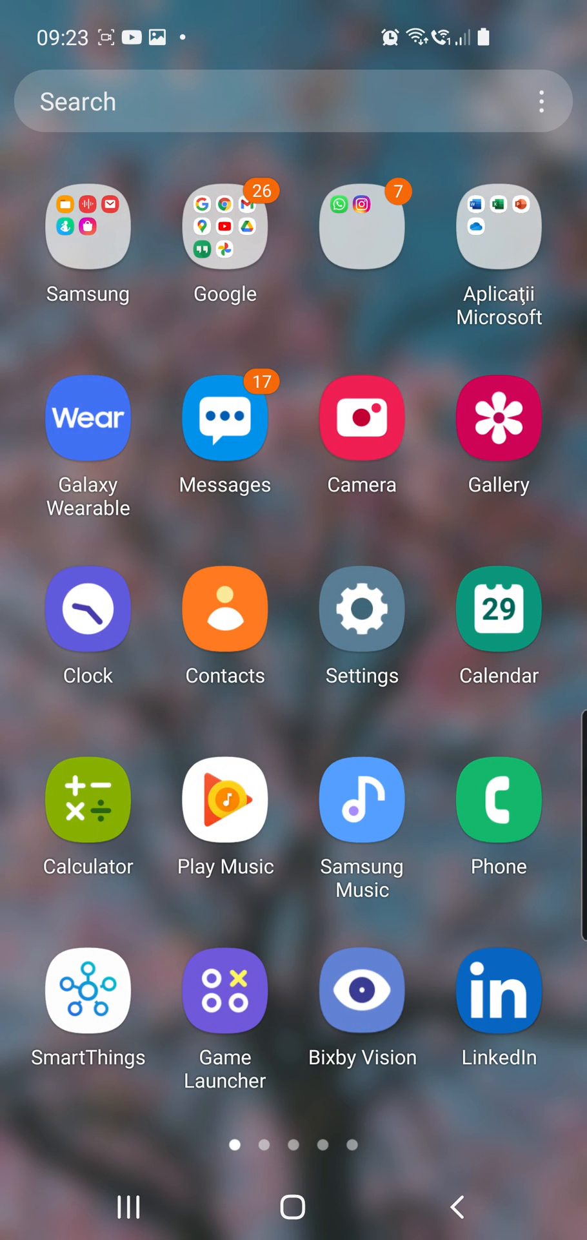
# In Settings > Apps, search the installed apps list for 'roblo' to find Roblox
pyautogui.click(361, 608)
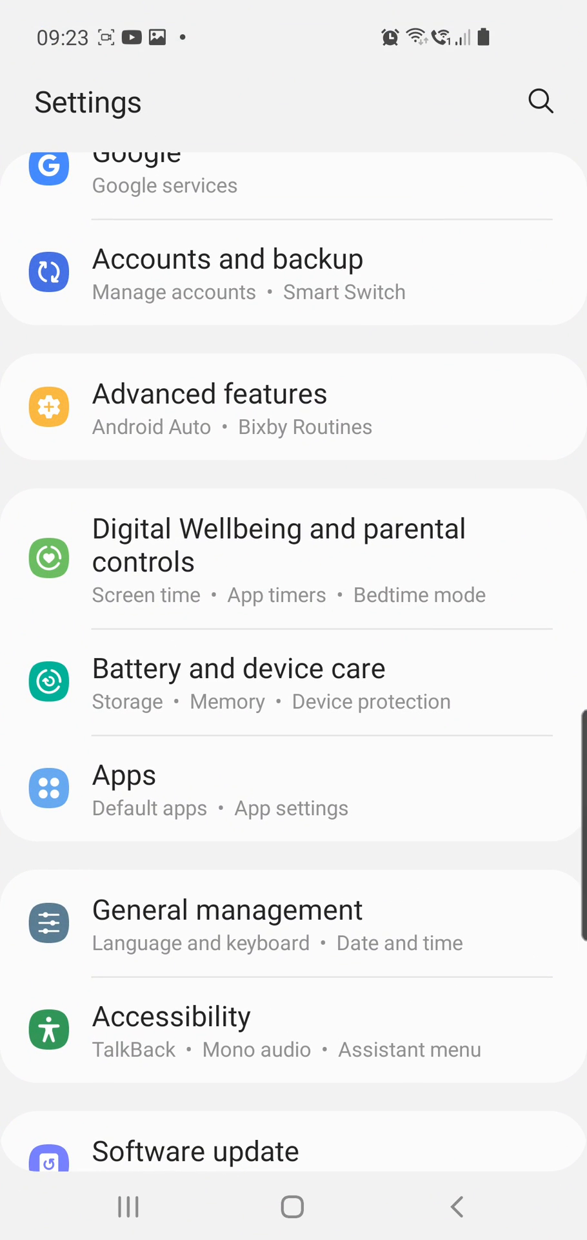
pyautogui.click(124, 775)
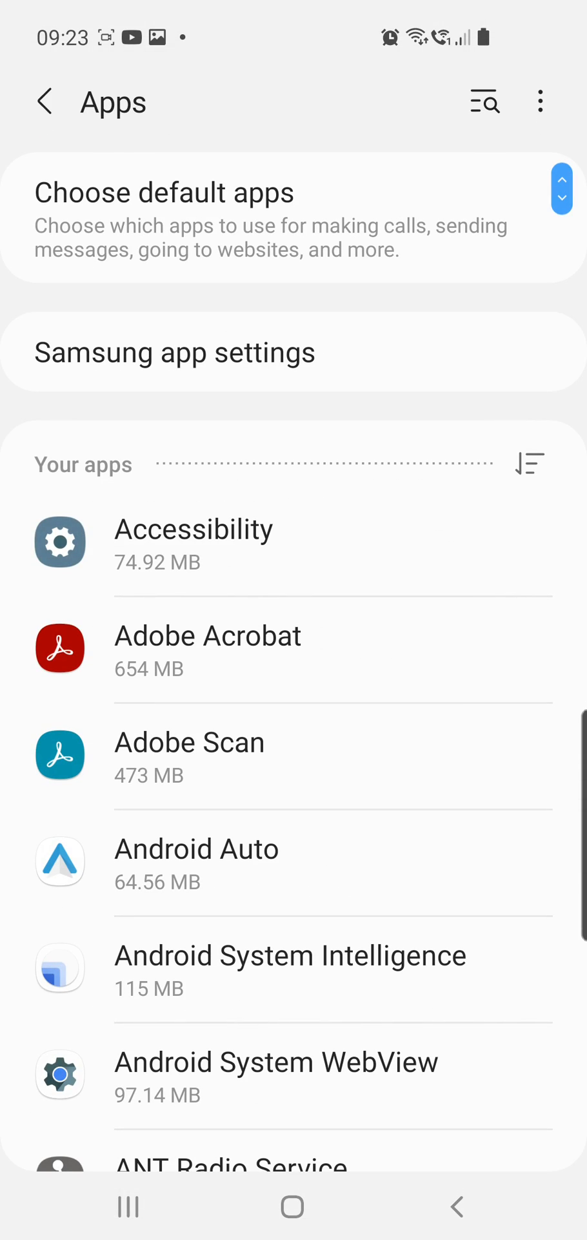
pyautogui.scroll(-3)
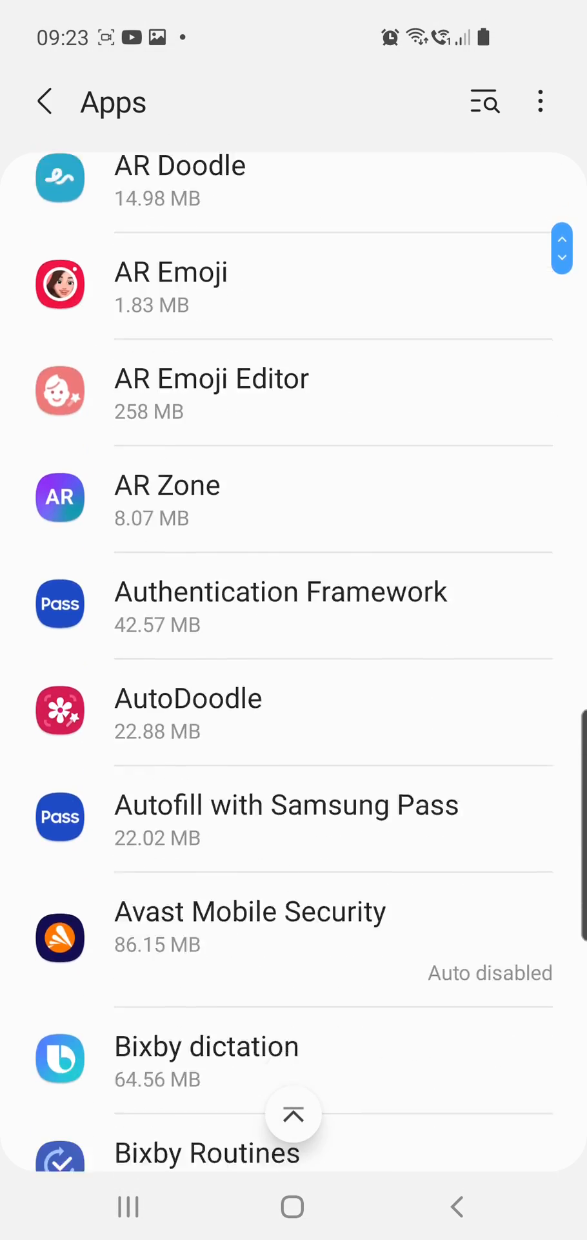
pyautogui.scroll(-3)
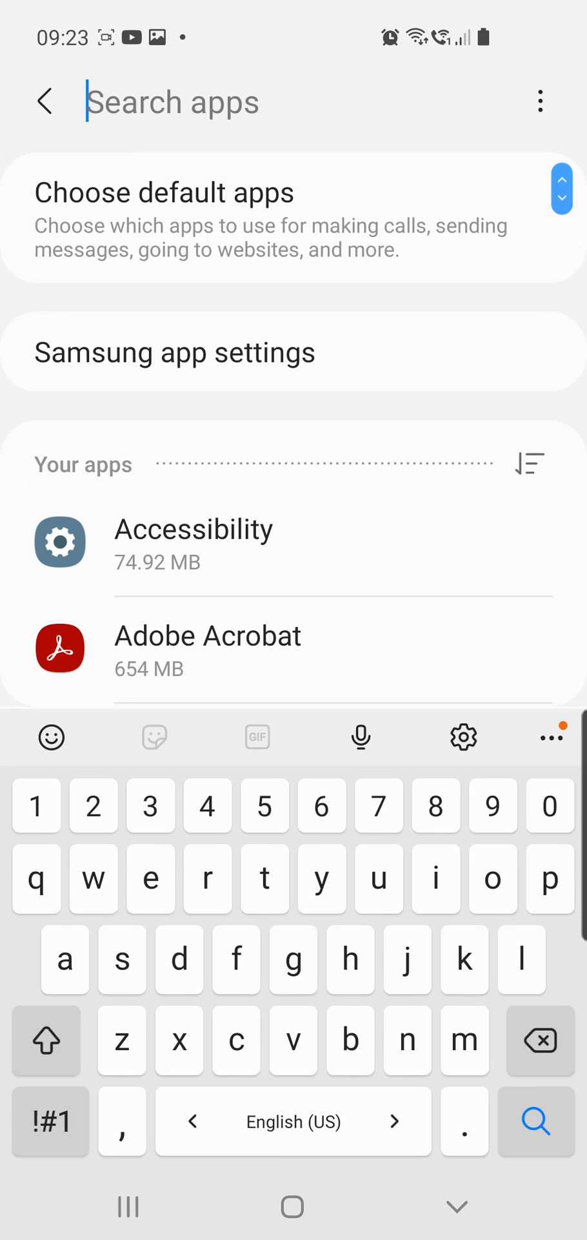
pyautogui.write('roblo')
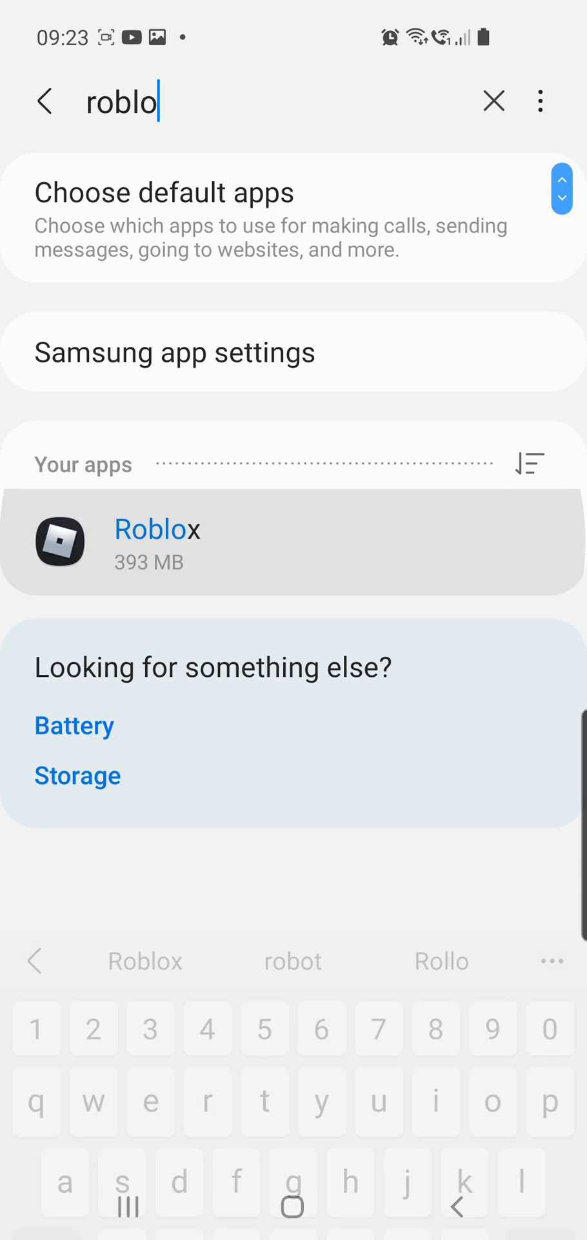
# Check Roblox's storage usage in App info, then return to the App info page
pyautogui.click(155, 541)
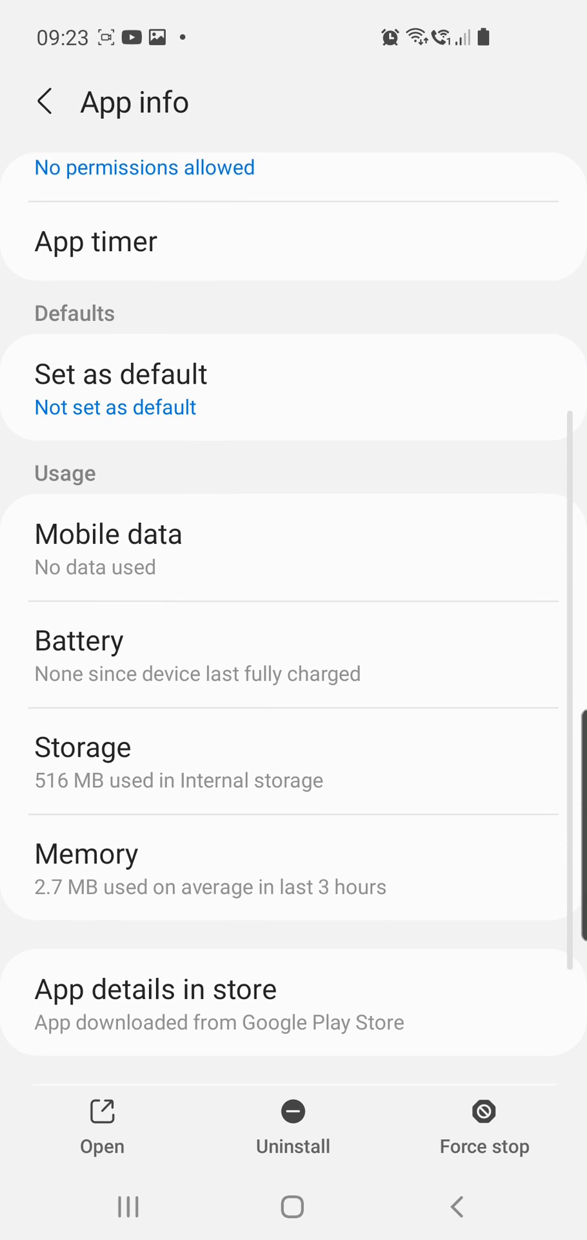
pyautogui.click(82, 762)
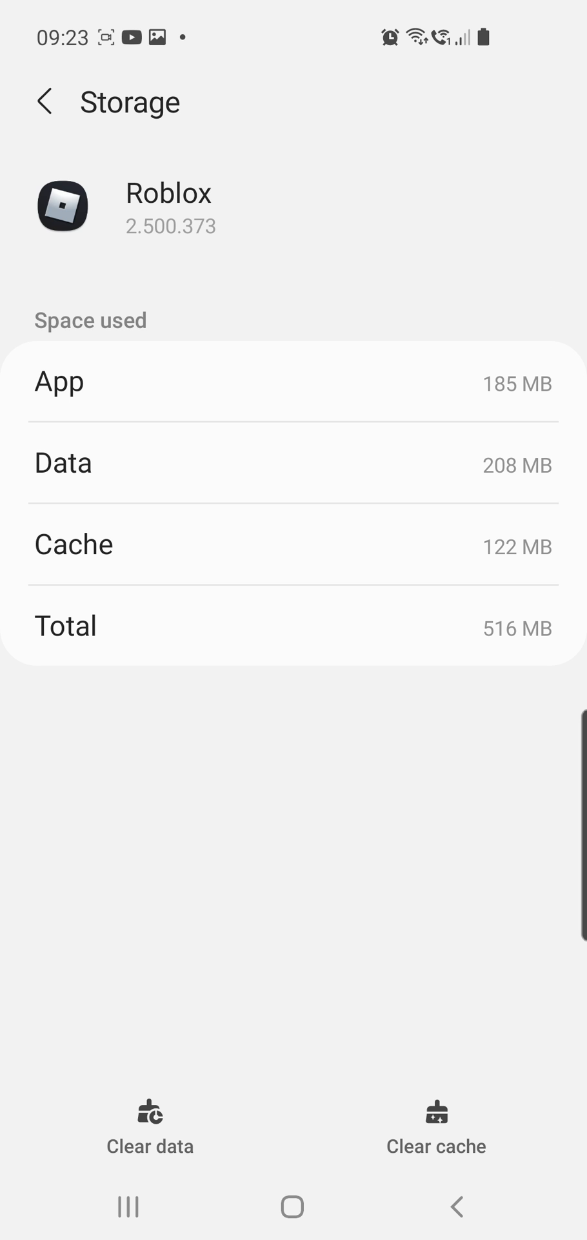
pyautogui.click(47, 101)
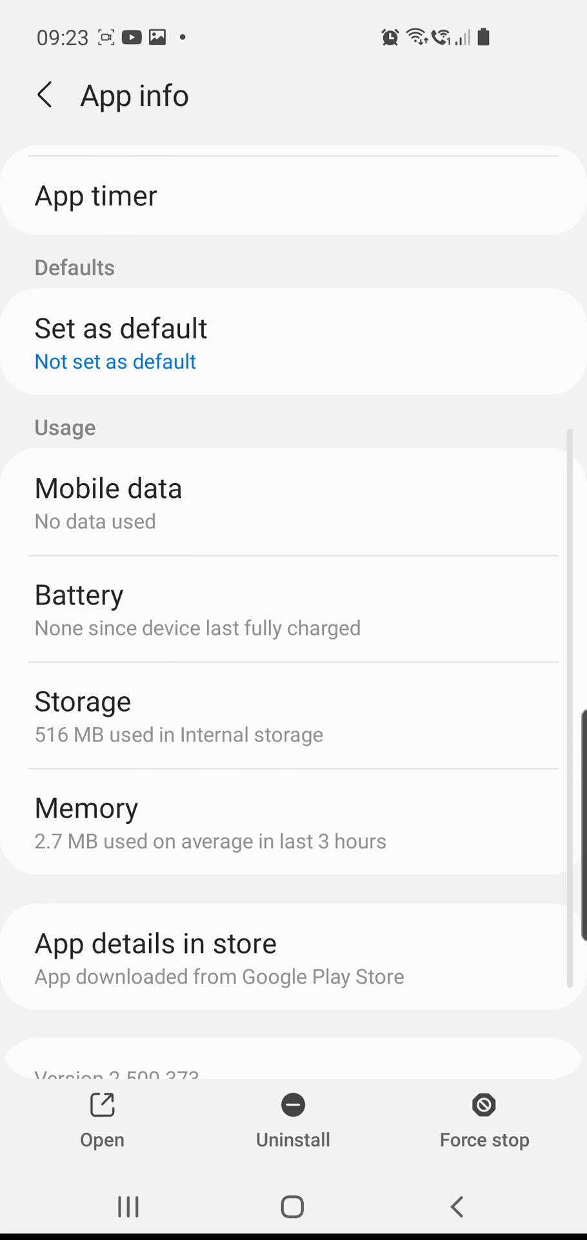
pyautogui.scroll(-3)
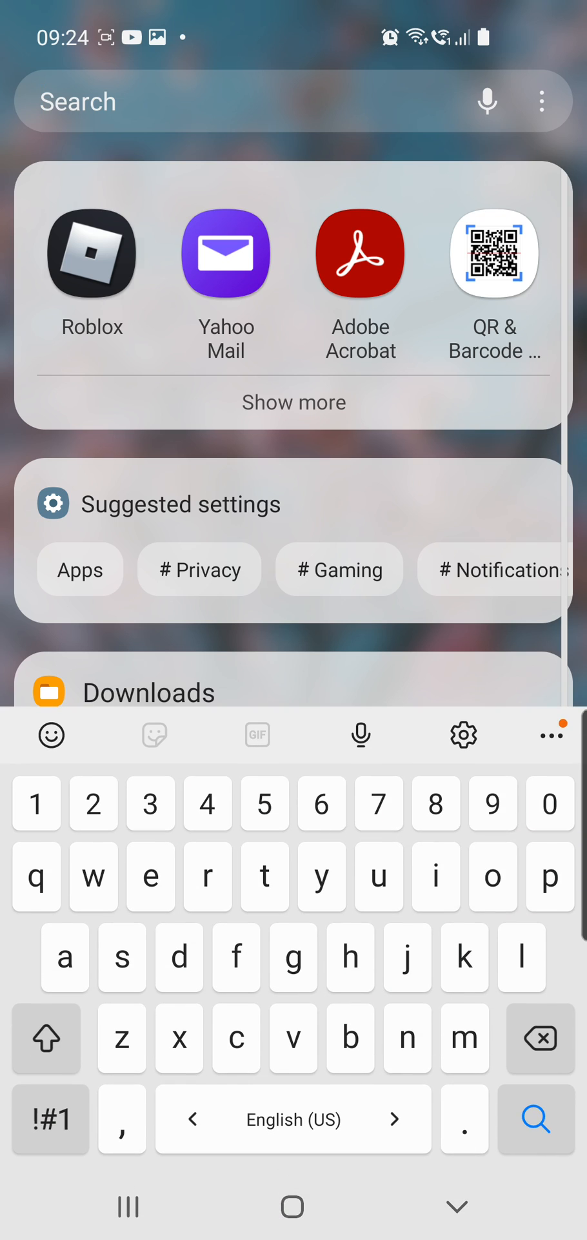
# Launch Samsung Internet from the home screen
pyautogui.click(91, 253)
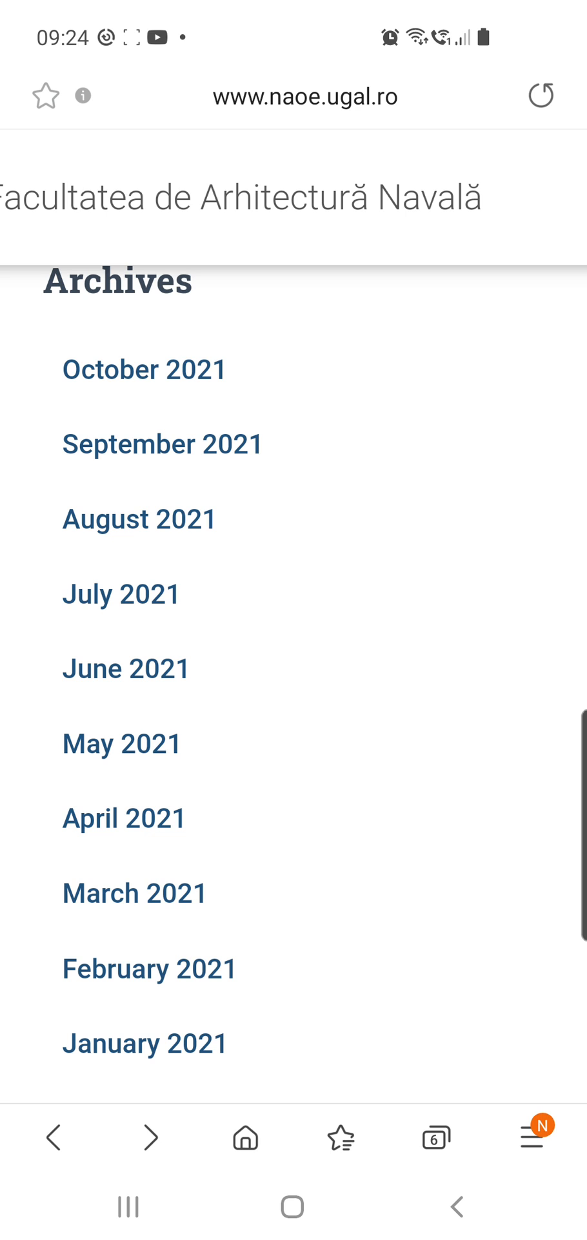
# Enter 'status' in the address bar and pick the status.roblox.com suggestion
pyautogui.click(312, 96)
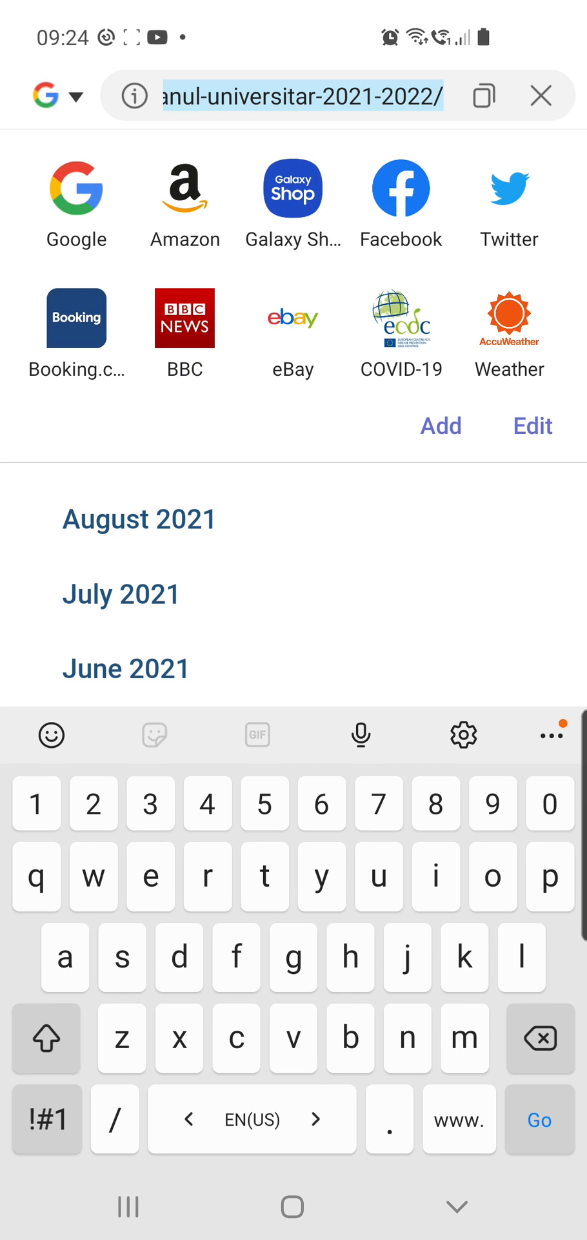
pyautogui.write('status')
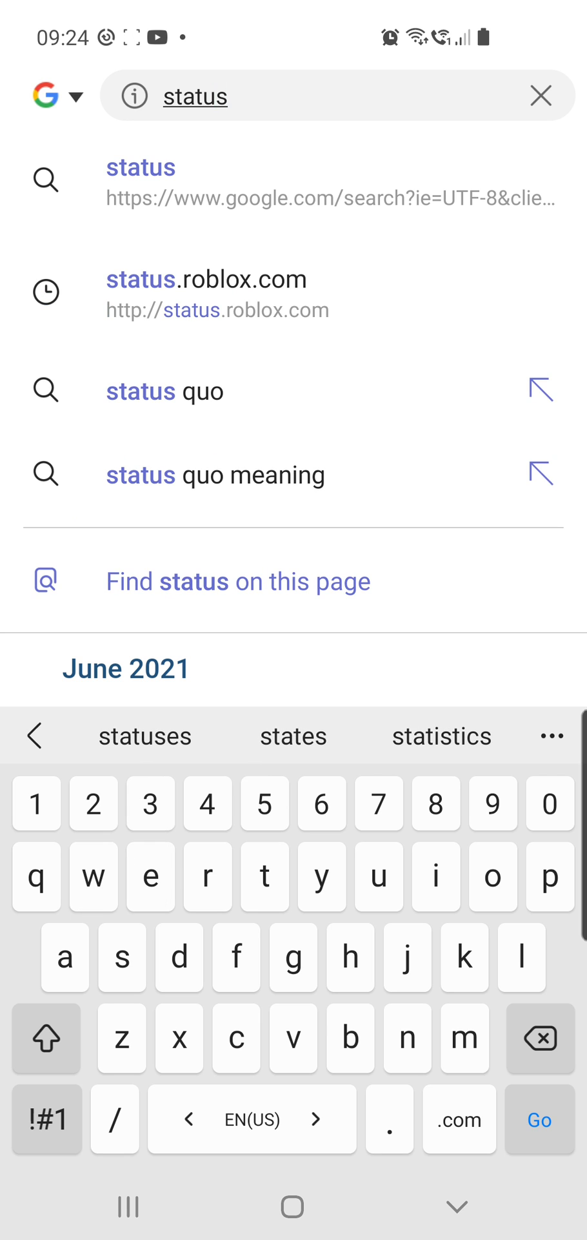
pyautogui.click(201, 279)
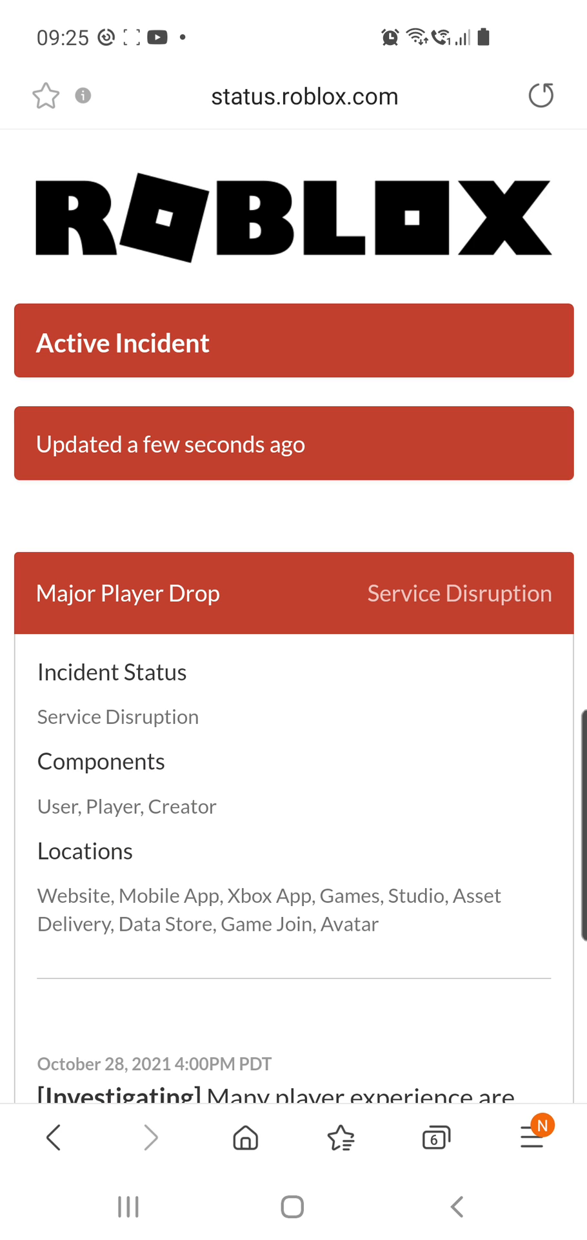
# Scroll through the Major Player Drop incident details, then go to the home screen
pyautogui.scroll(-3)
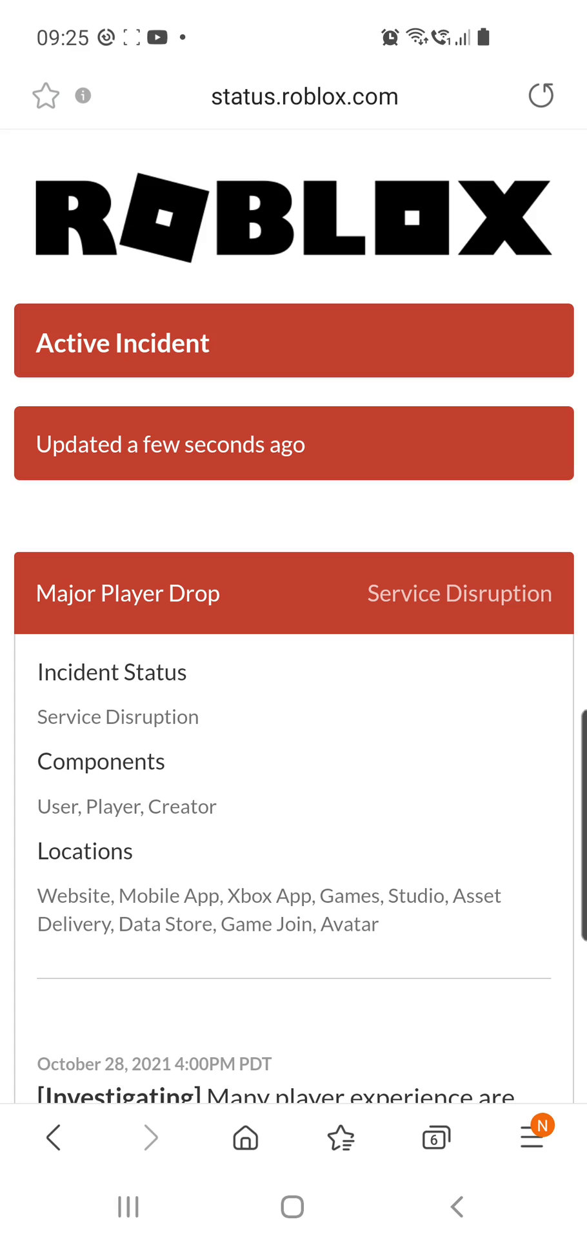
pyautogui.press('HOME')
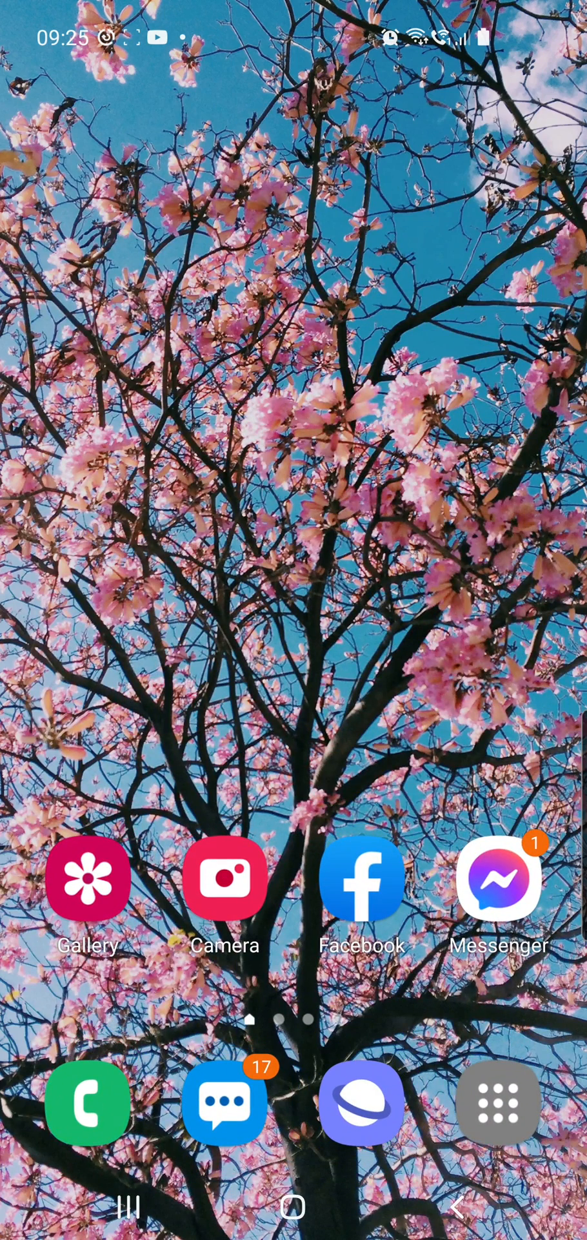